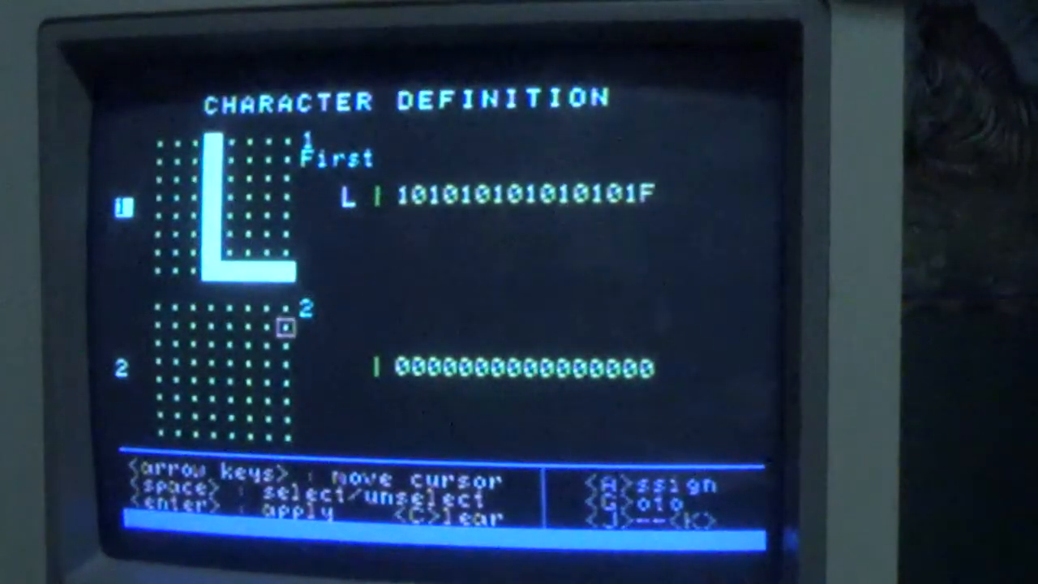
- Move the cursor left within grid 1 while shaping the L-shaped First character
key("Left")
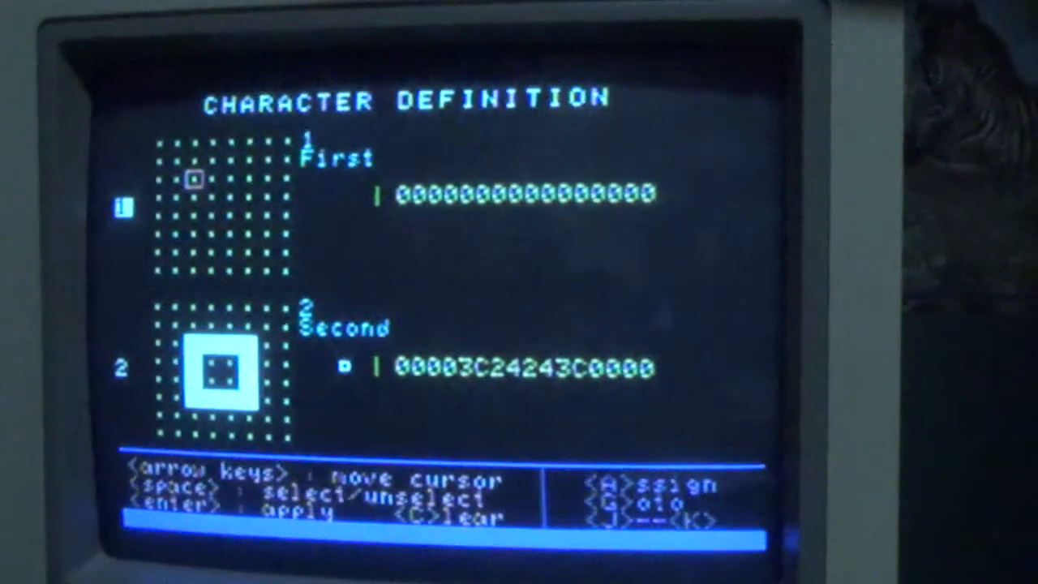
- Move the cursor up in grid 2 while marking the hollow-square Second pattern
key("Up")
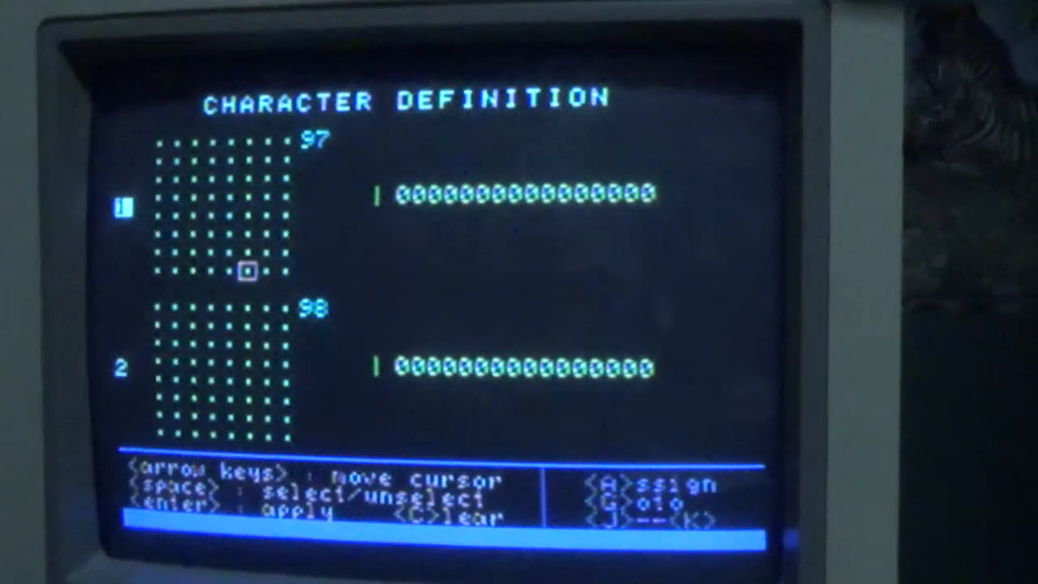
- Move the cursor up two rows within grid 1 for character 97
key("Up")
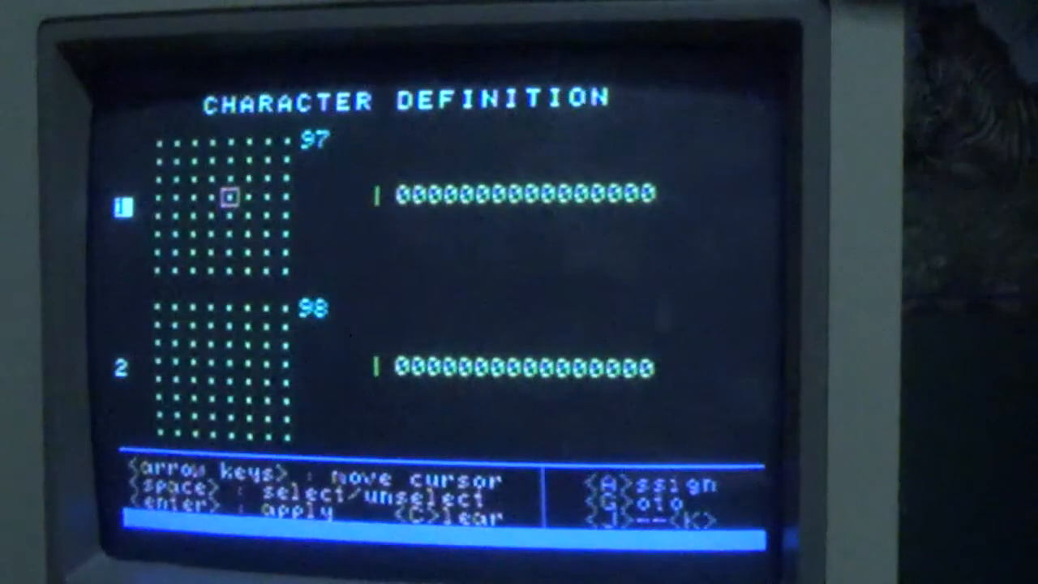
key("Up")
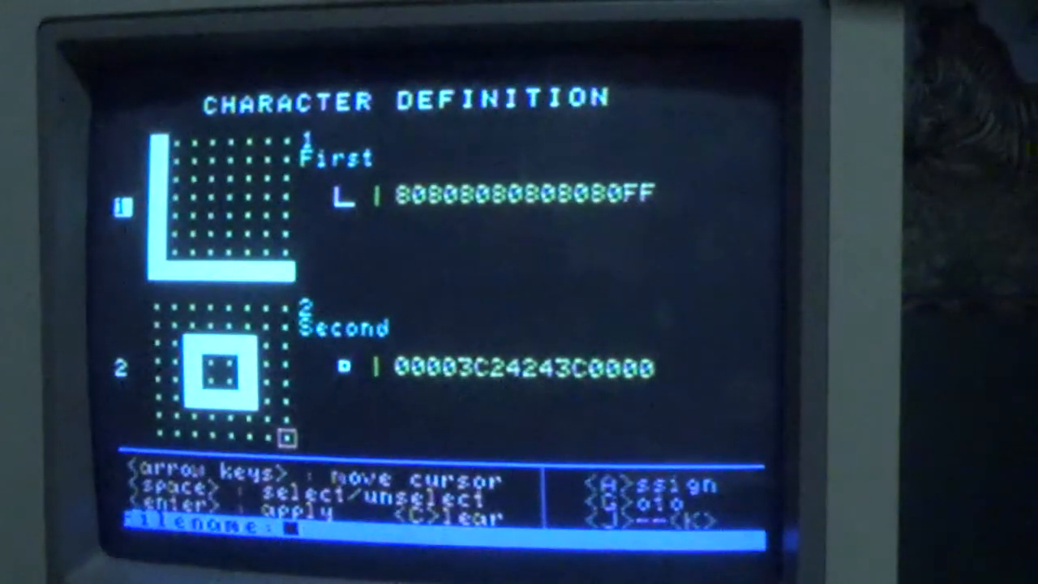
- Enter the filename Test to write both character definitions to disk
type("Test")
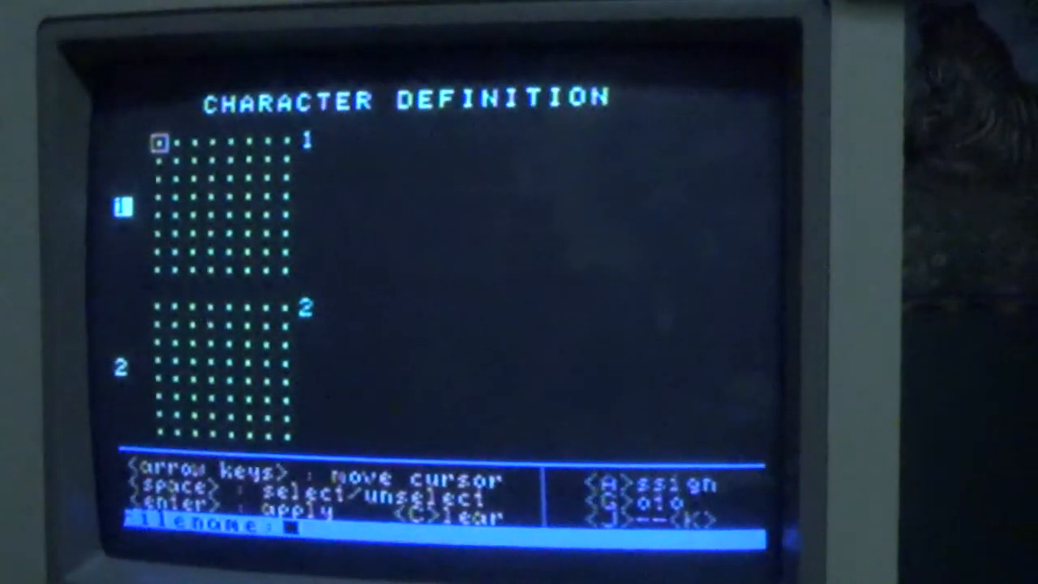
- Enter the filename test to load the saved definitions
type("test")
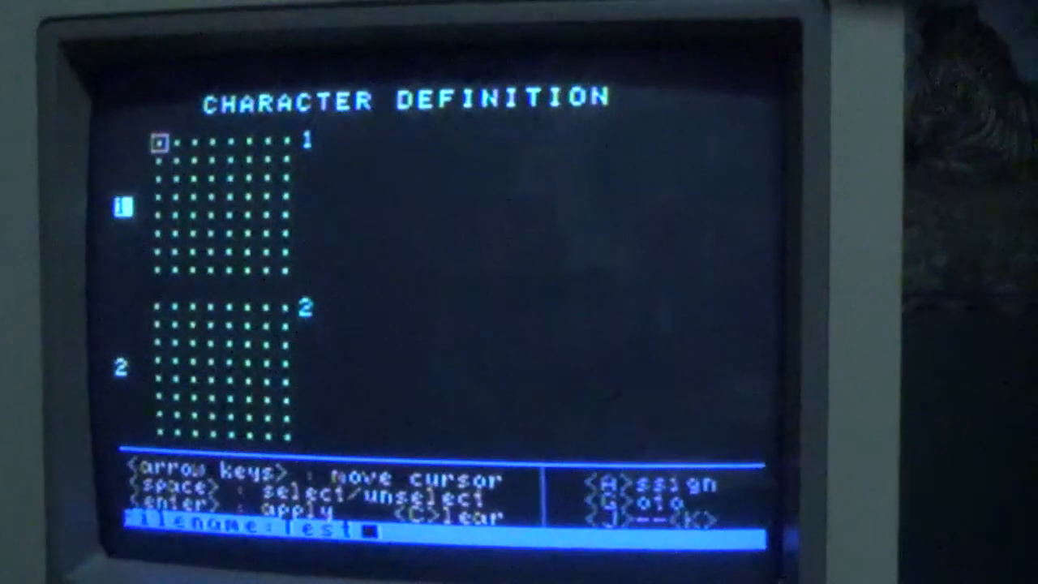